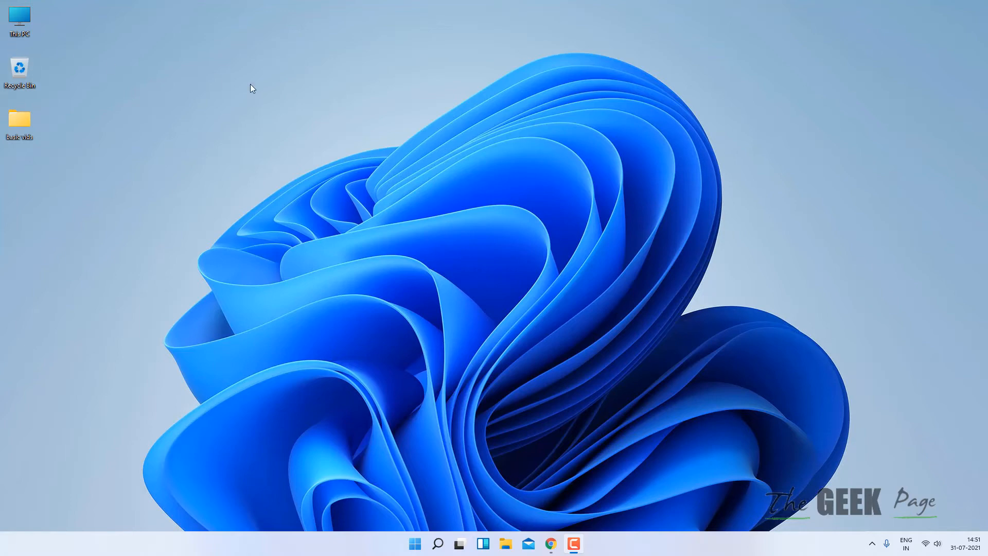
pyautogui.moveTo(202, 58)
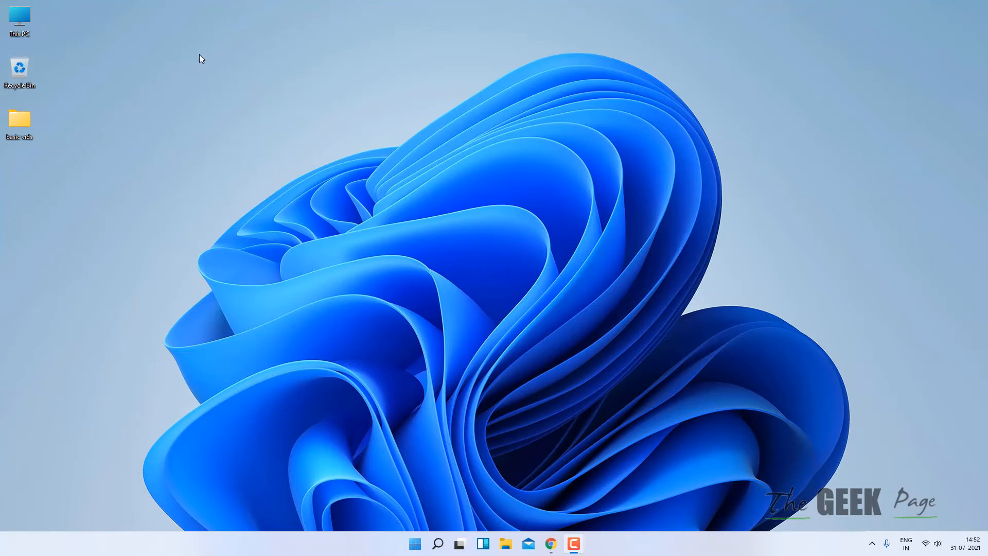
# Launch File Explorer from the taskbar to show This PC.
pyautogui.click(19, 19)
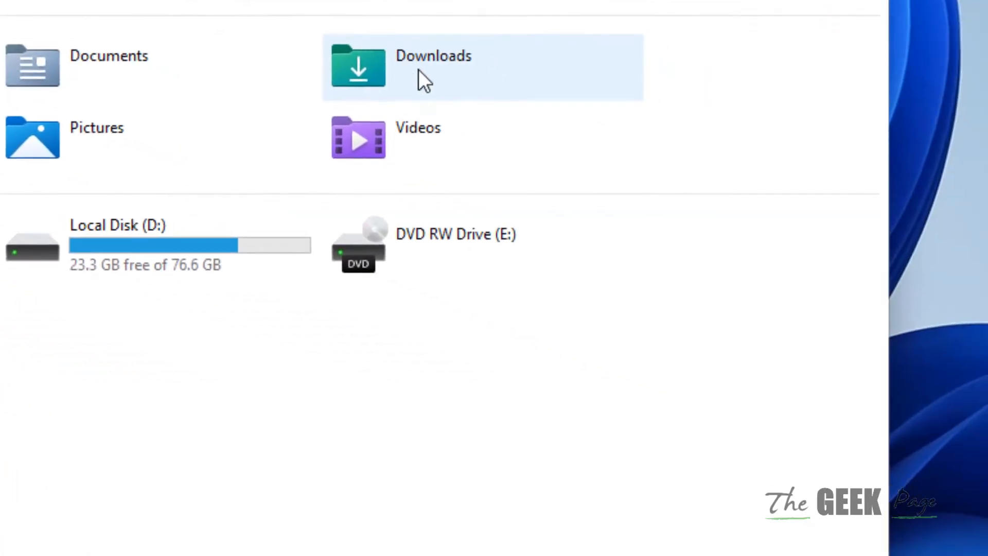
# Show the Downloads folder's Location tab in its Properties window.
pyautogui.rightClick(433, 67)
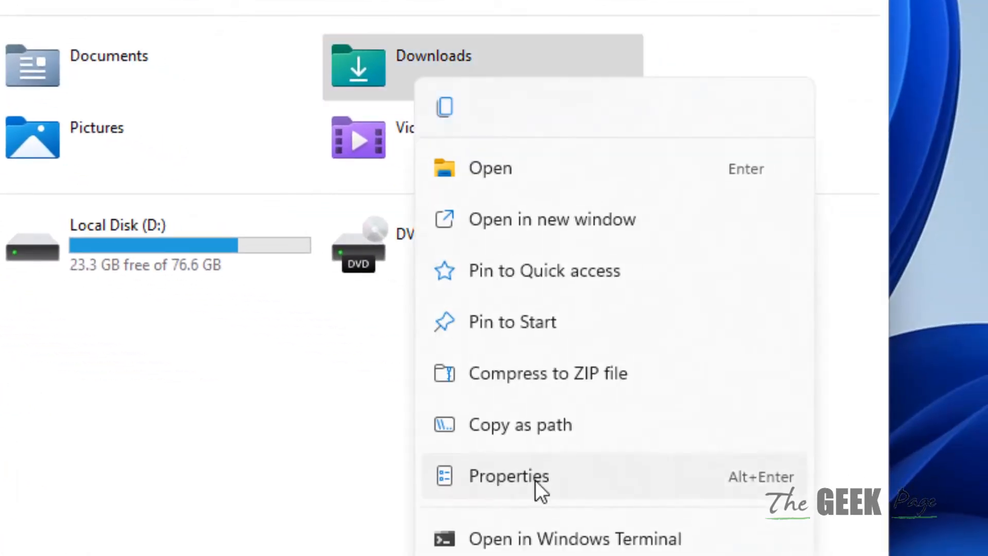
pyautogui.click(508, 476)
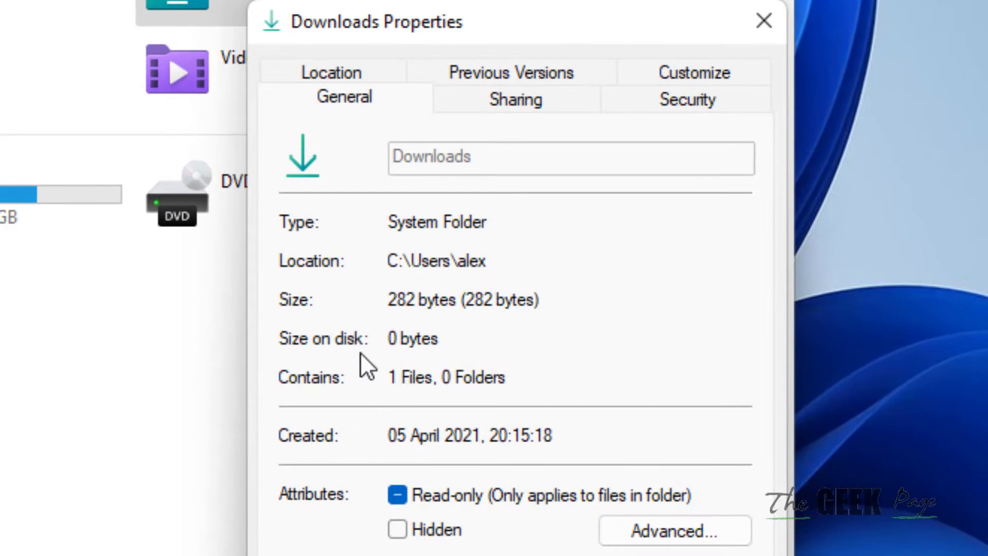
pyautogui.click(331, 72)
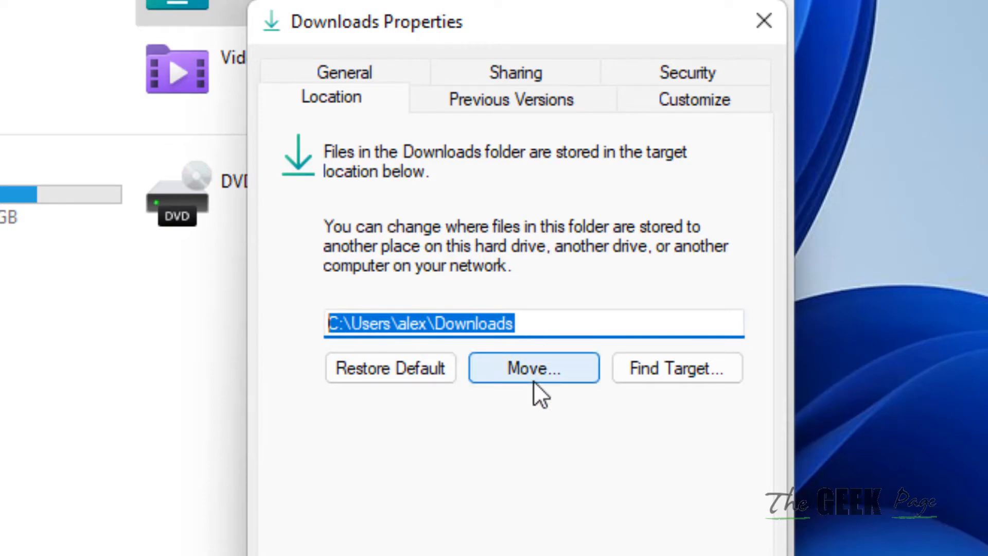
# Move the Downloads folder location to the basic vids folder on the Desktop.
pyautogui.click(532, 368)
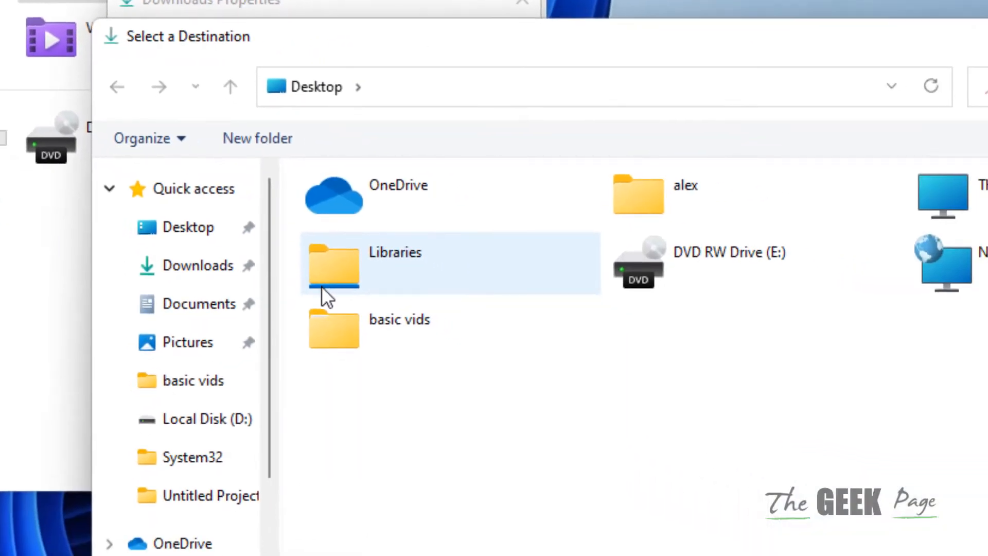
pyautogui.moveTo(189, 342)
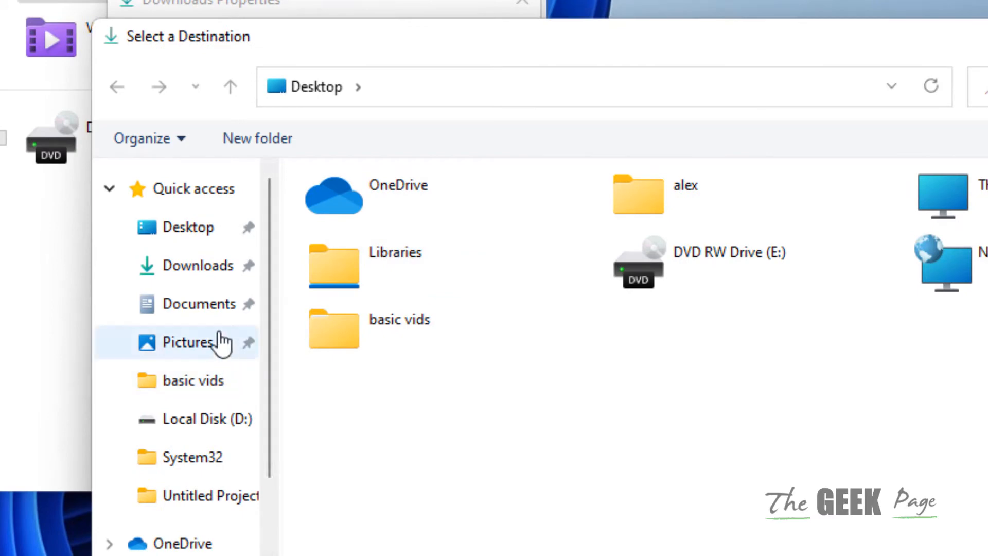
pyautogui.click(188, 227)
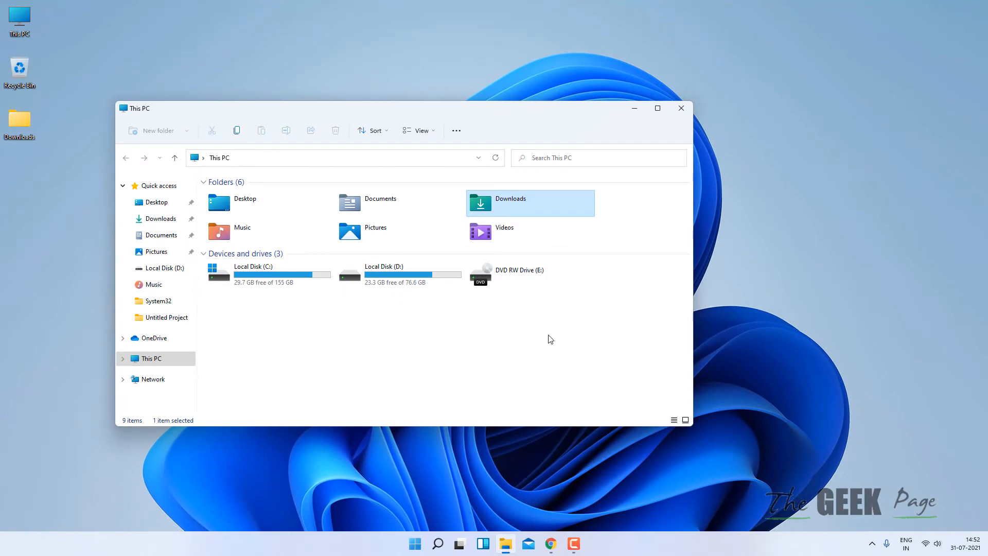
pyautogui.moveTo(474, 214)
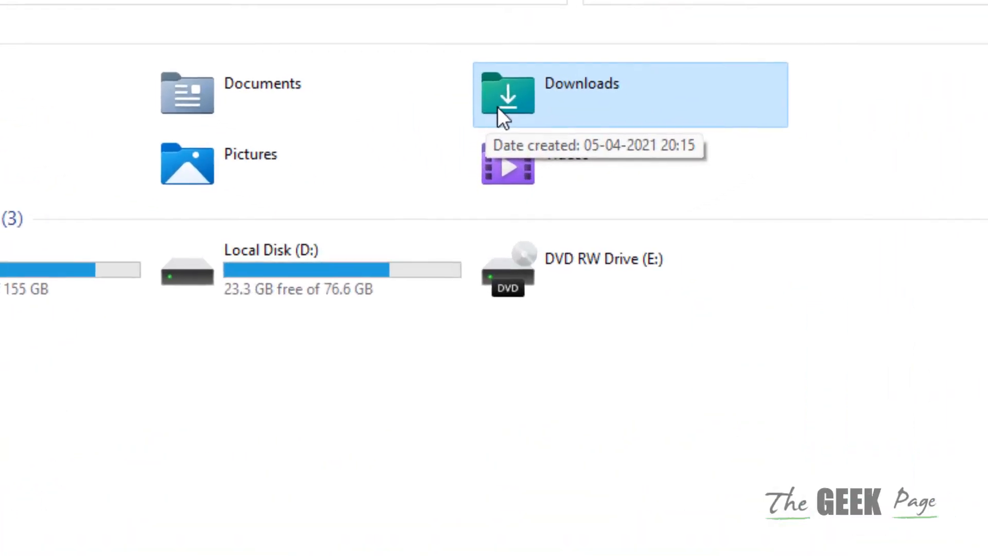
# Show the Downloads folder's Location tab in its Properties window.
pyautogui.rightClick(507, 95)
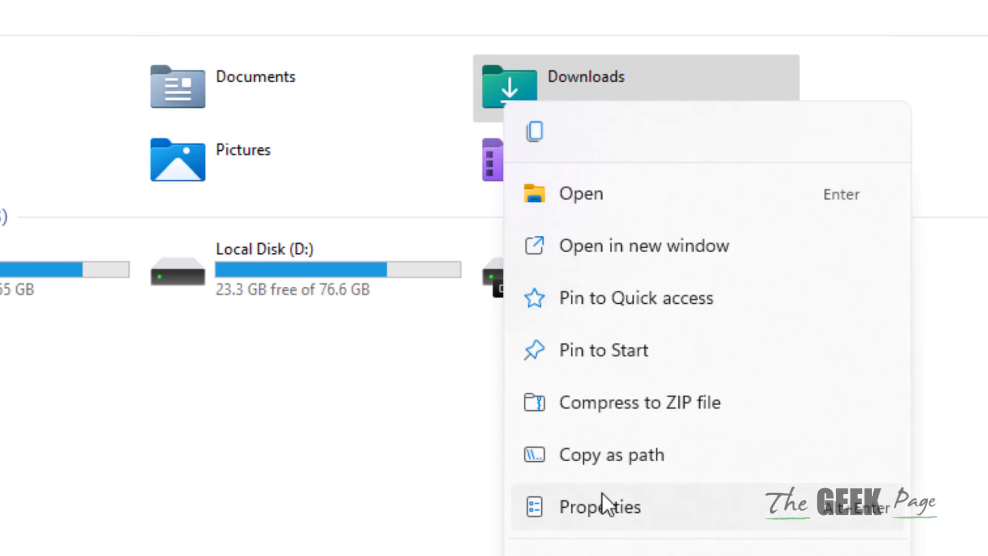
pyautogui.click(599, 506)
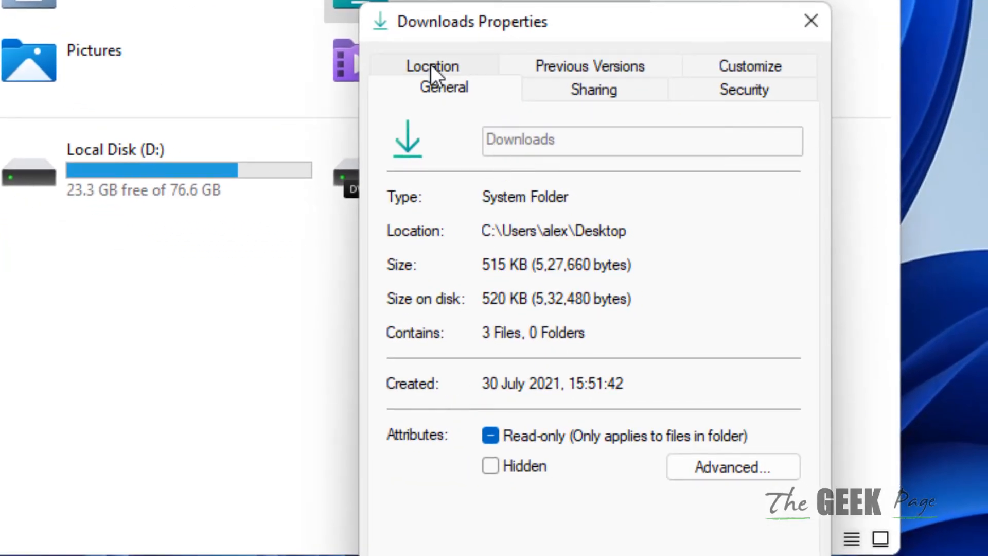
pyautogui.click(432, 66)
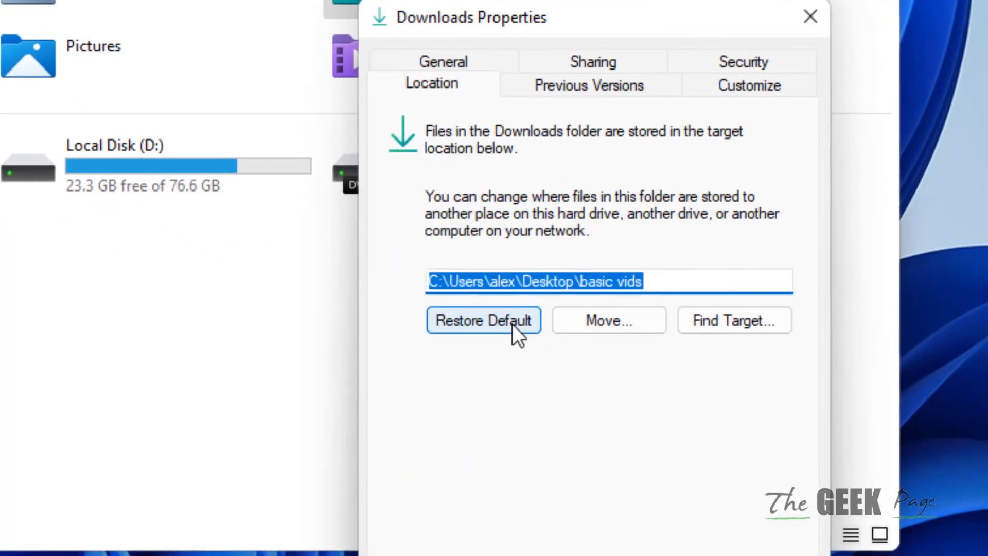
# Restore the default C:\Users\alex\Downloads location, apply, and move files back.
pyautogui.click(482, 320)
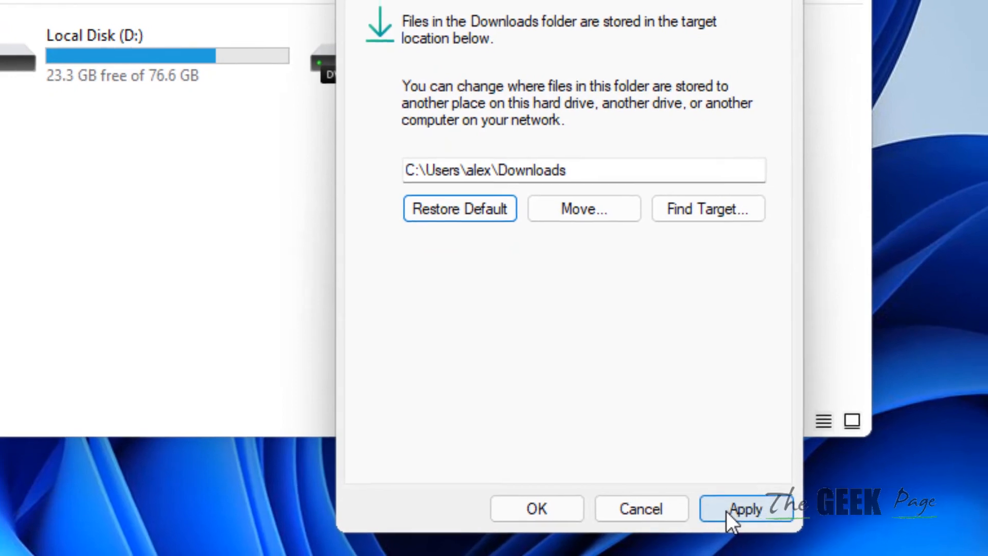
pyautogui.click(746, 508)
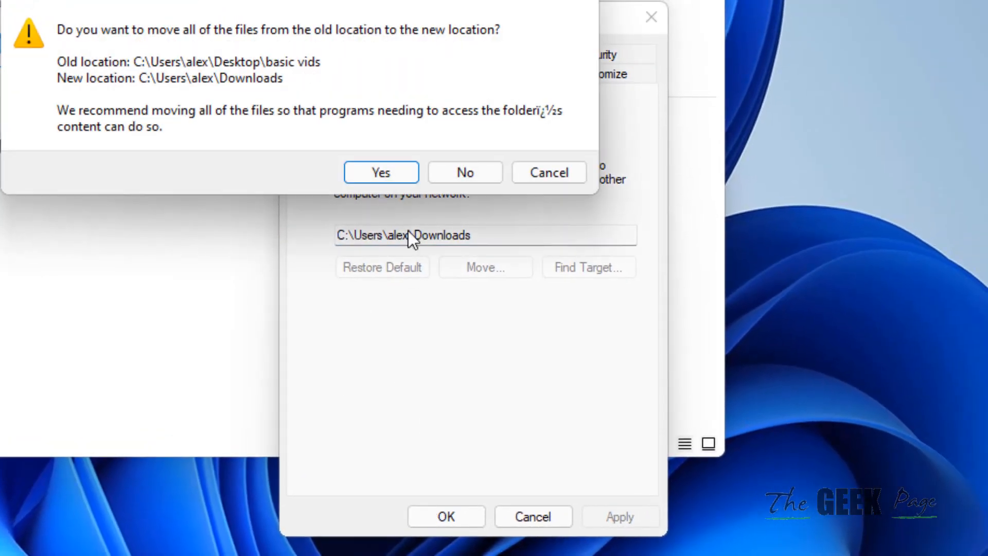
pyautogui.click(379, 172)
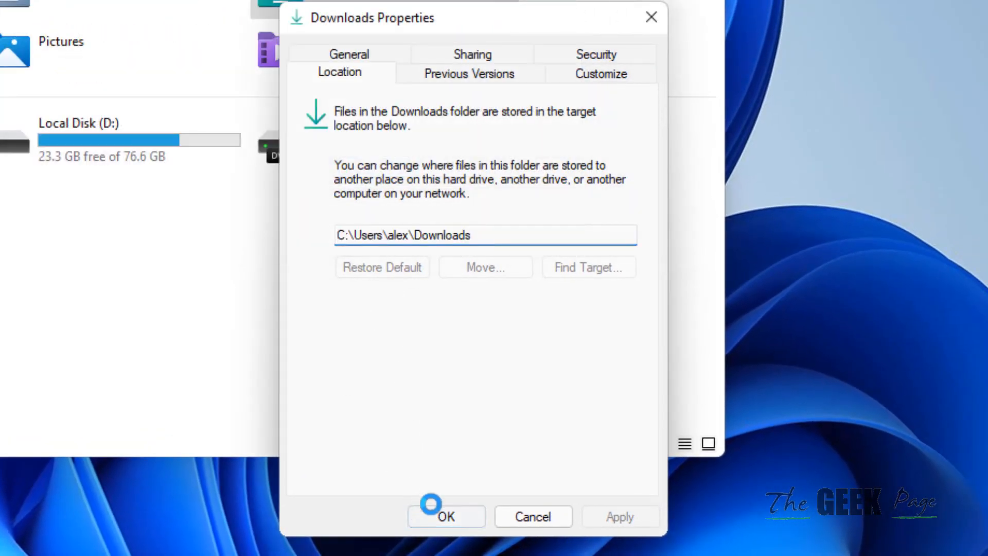